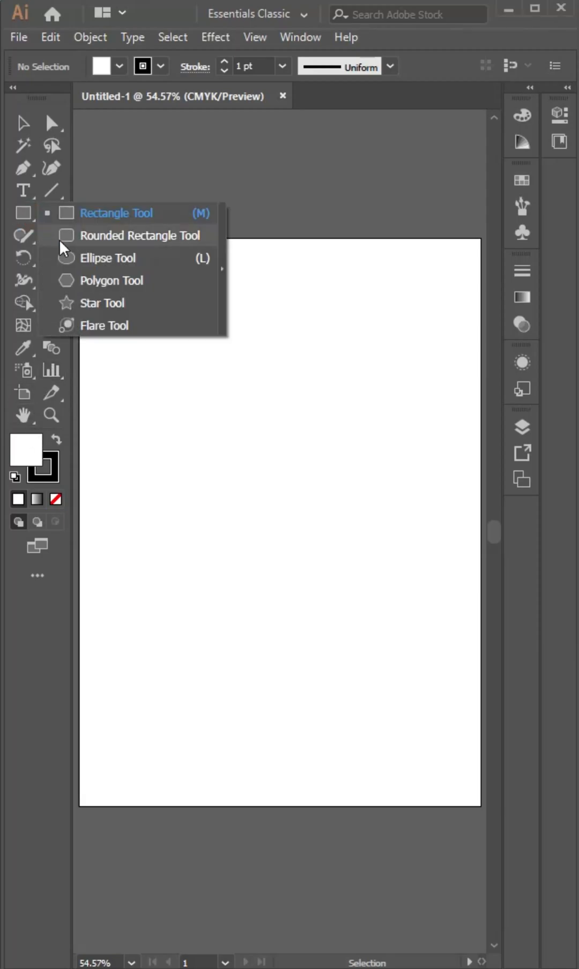
Draw a circle with the Ellipse Tool and add an overlapping copy
click(108, 257)
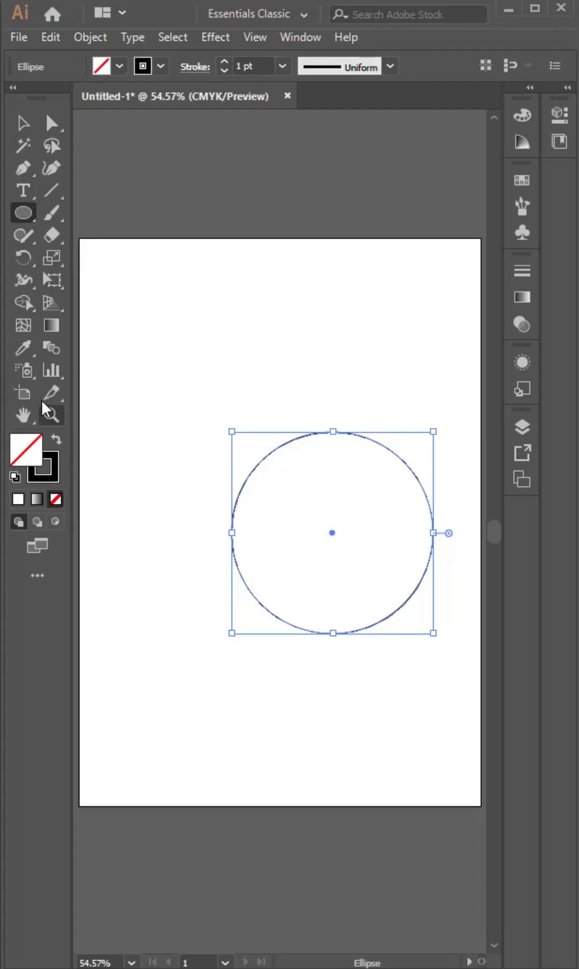
click(23, 123)
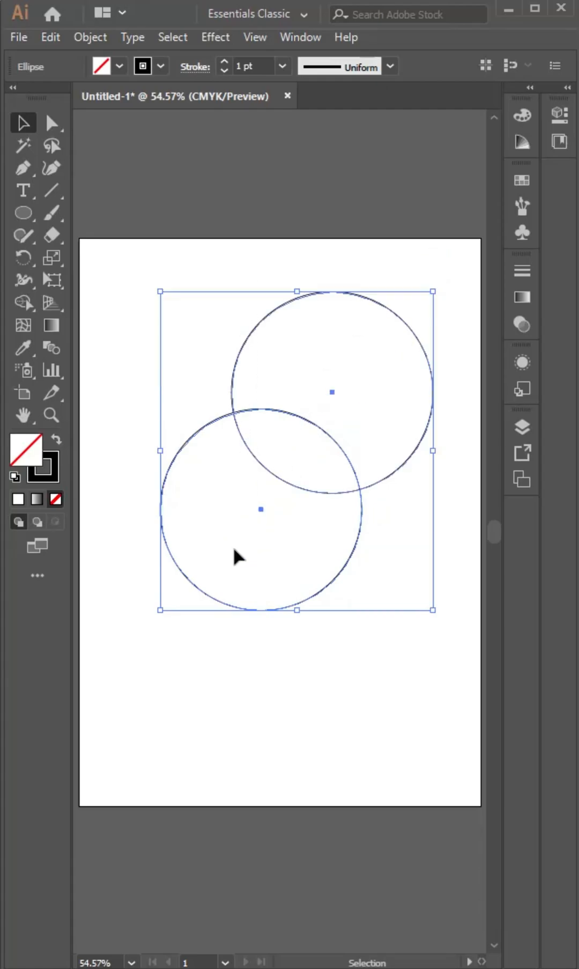
Keep only the circles' overlap as a leaf, filled brown with no stroke
click(23, 302)
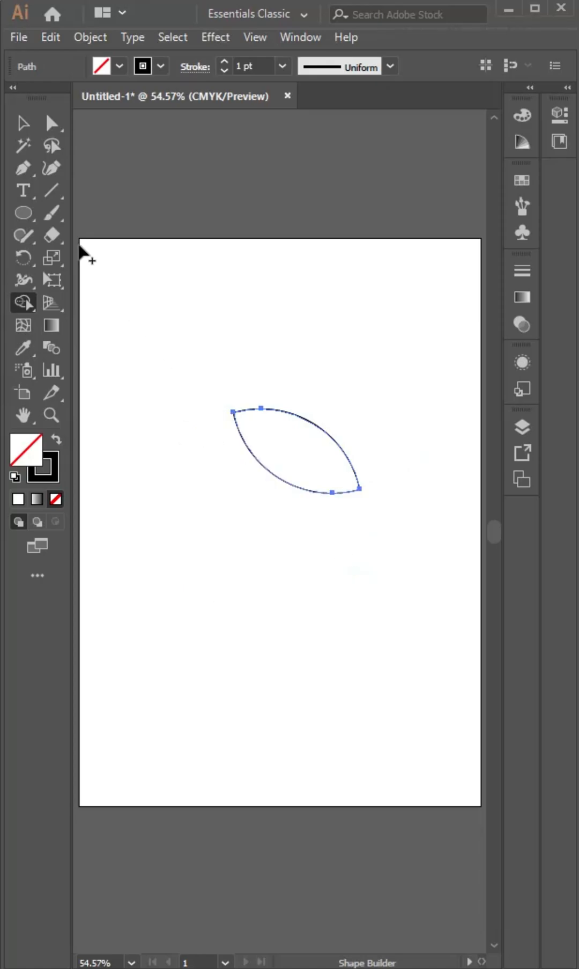
click(23, 123)
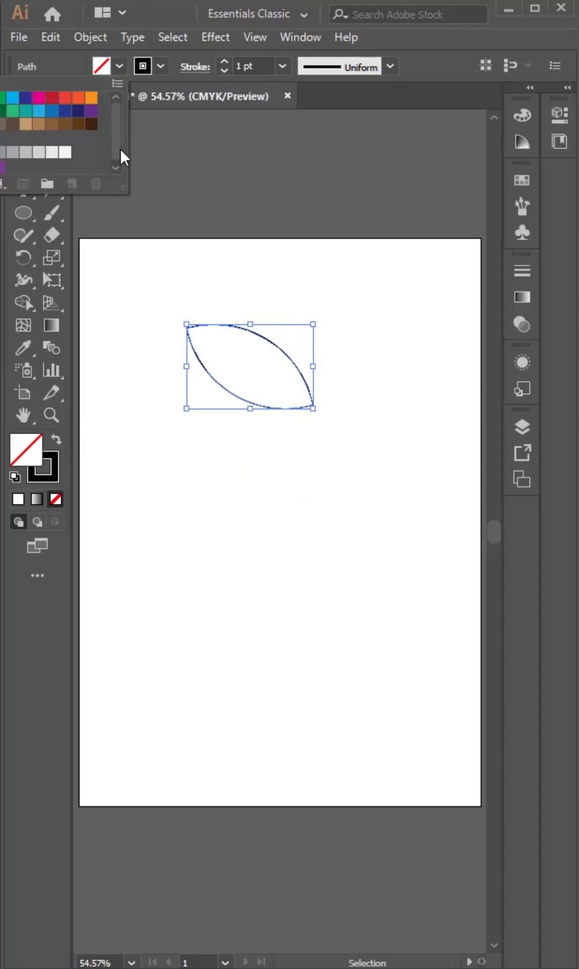
click(52, 123)
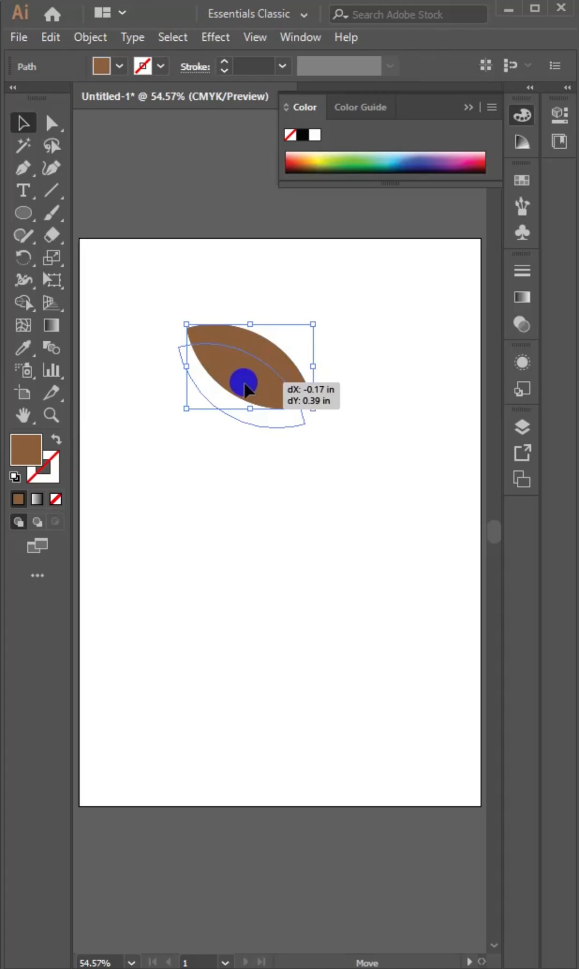
Set the leaf's opacity to 65% in the Appearance panel
click(522, 362)
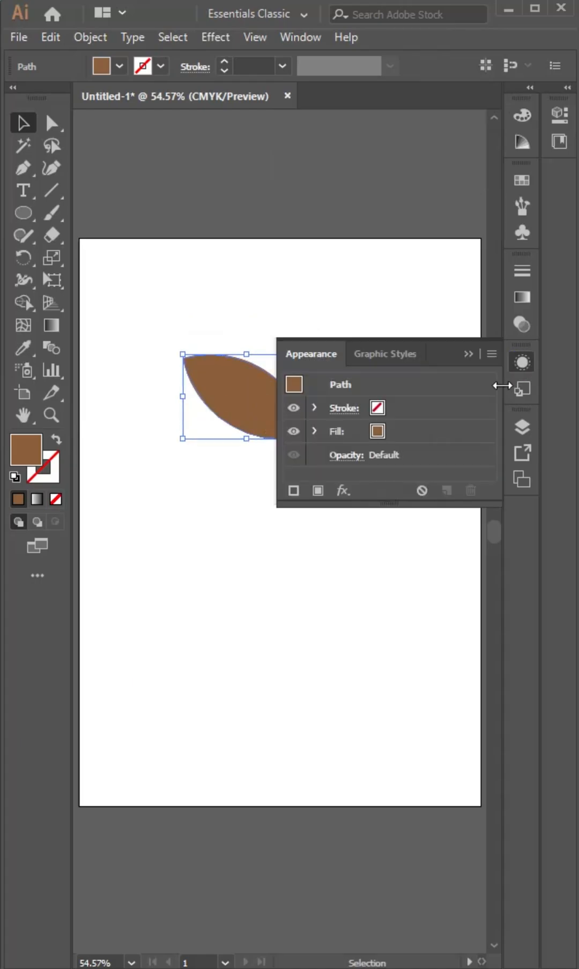
click(347, 455)
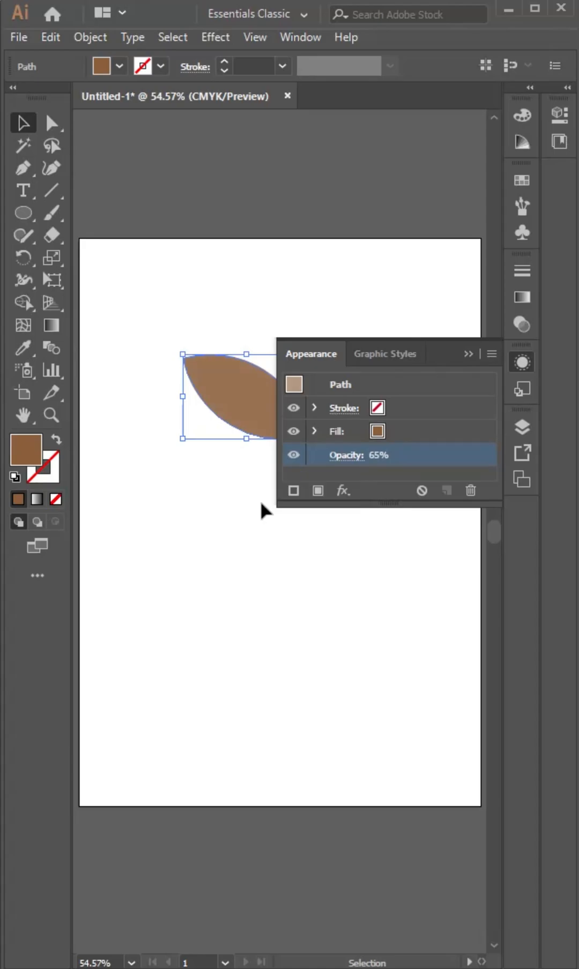
mouse_move(465, 369)
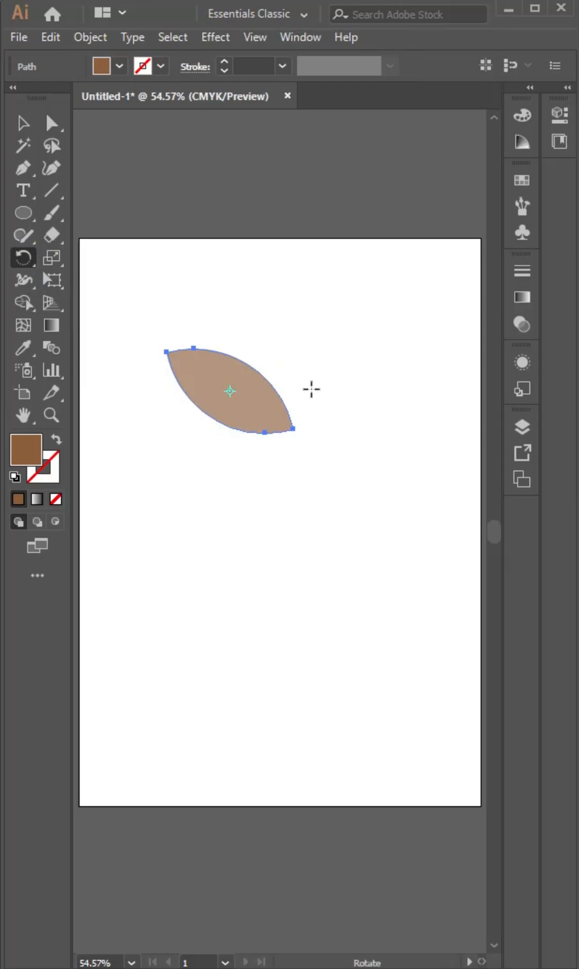
mouse_move(281, 423)
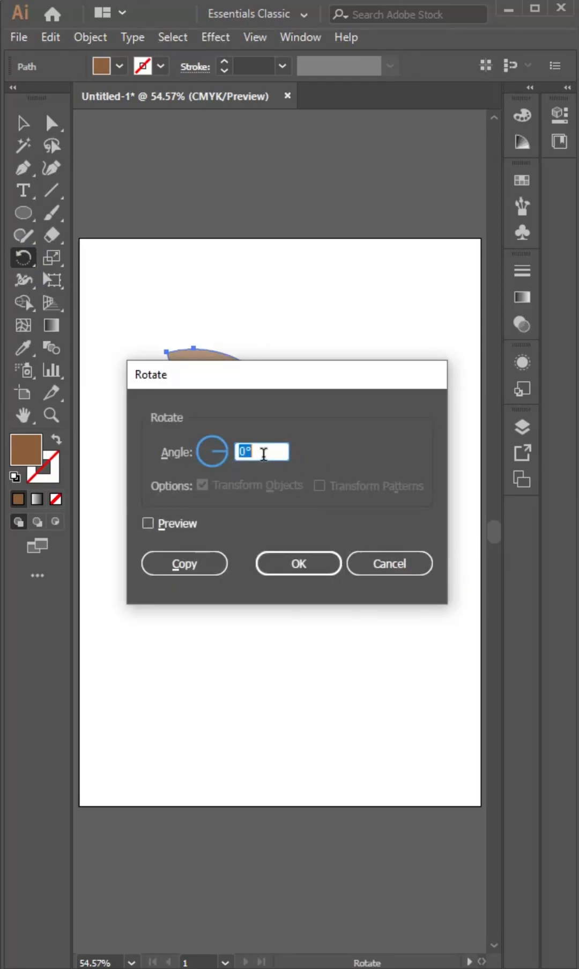
Copy the leaf rotated 15° around its right tip
text(15)
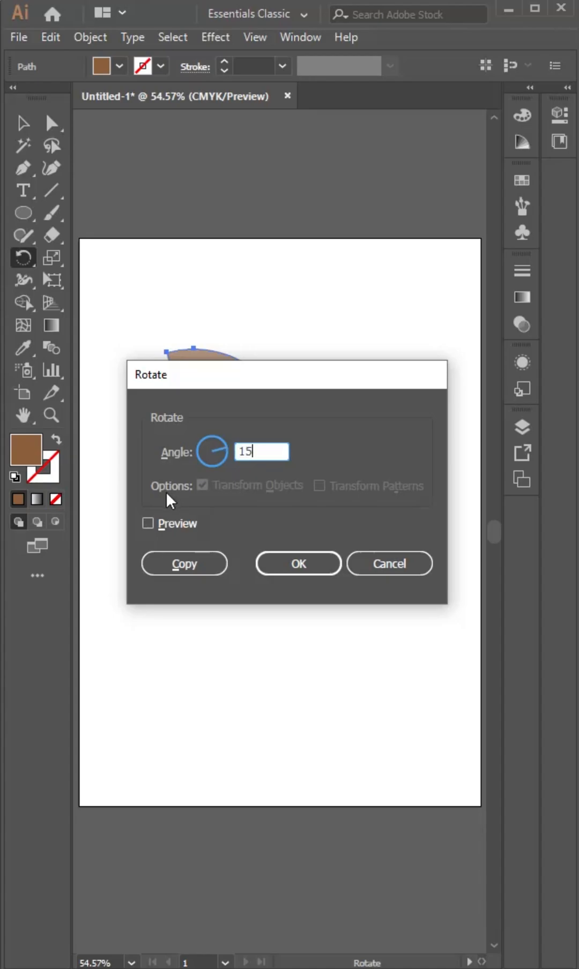
click(183, 563)
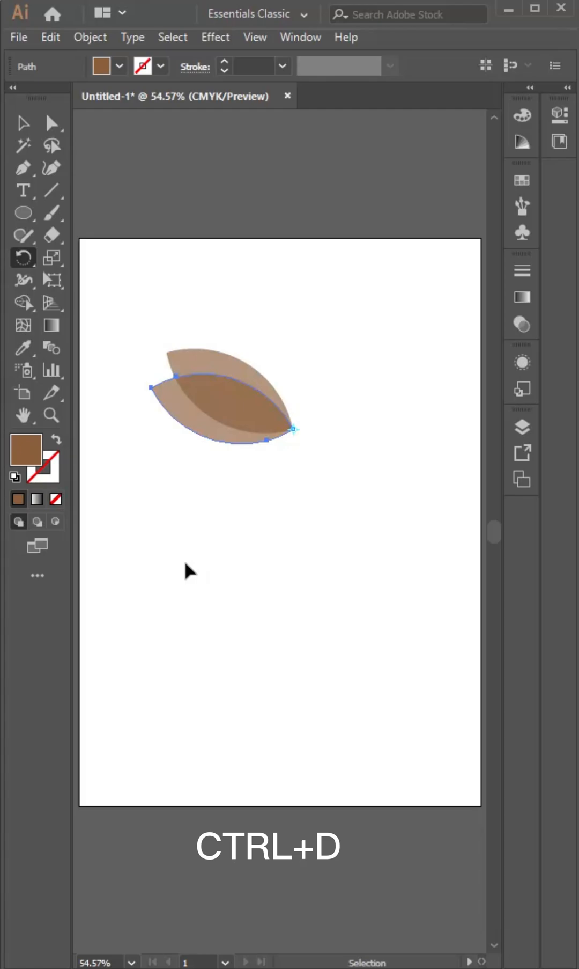
Repeat the 15° rotated copy twice with Ctrl+D to add petals
key(ctrl+d)
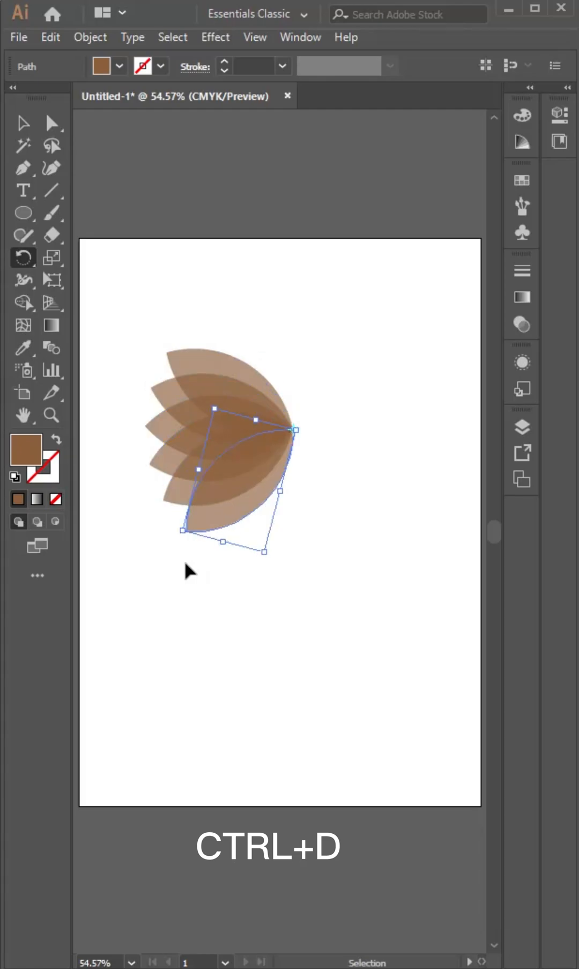
key(ctrl+d)
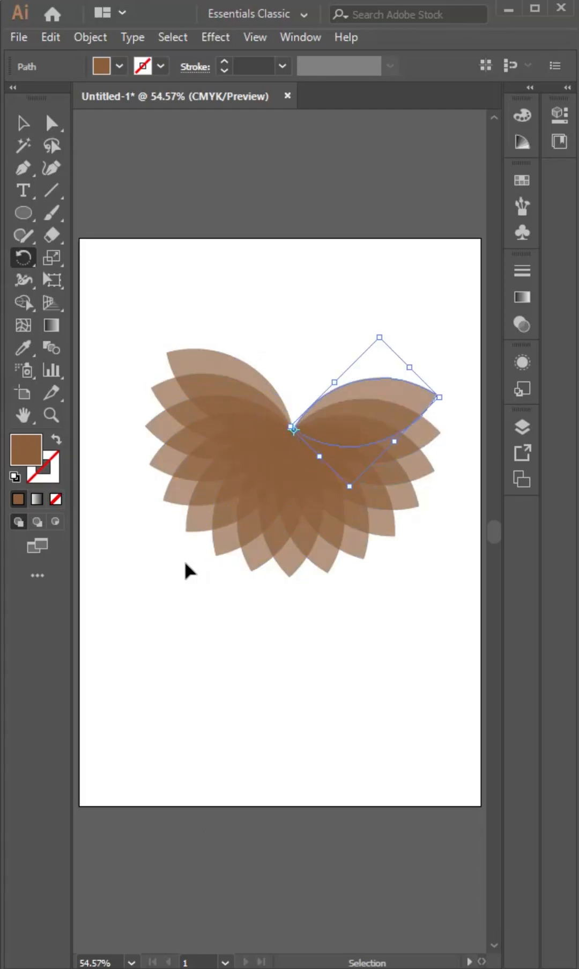